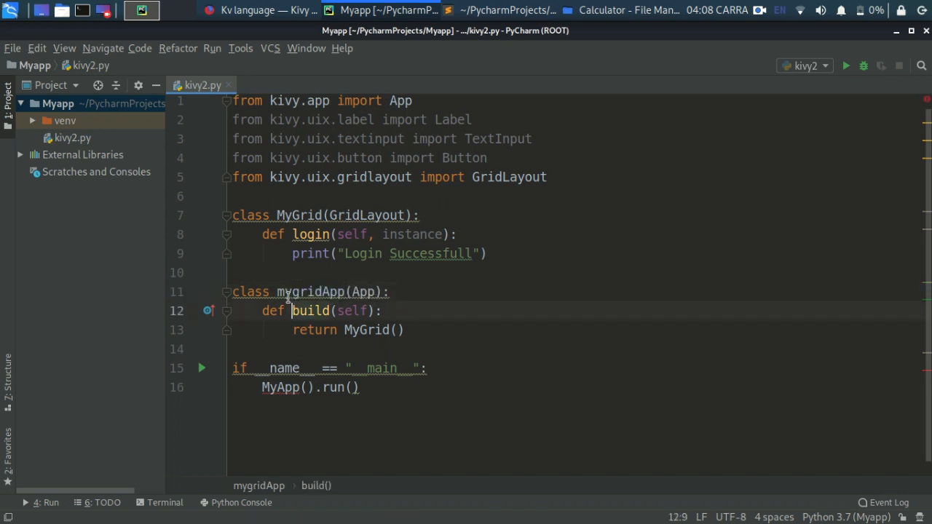
Rename the mygridApp class to MyApp and start a new project file.
{"action": "double_click", "coordinate": [297, 292]}
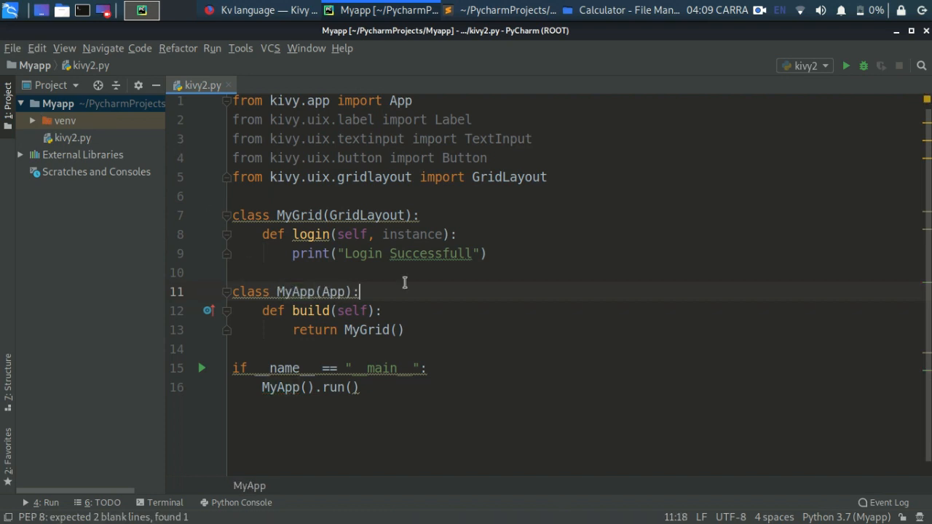
{"action": "left_click", "coordinate": [58, 103]}
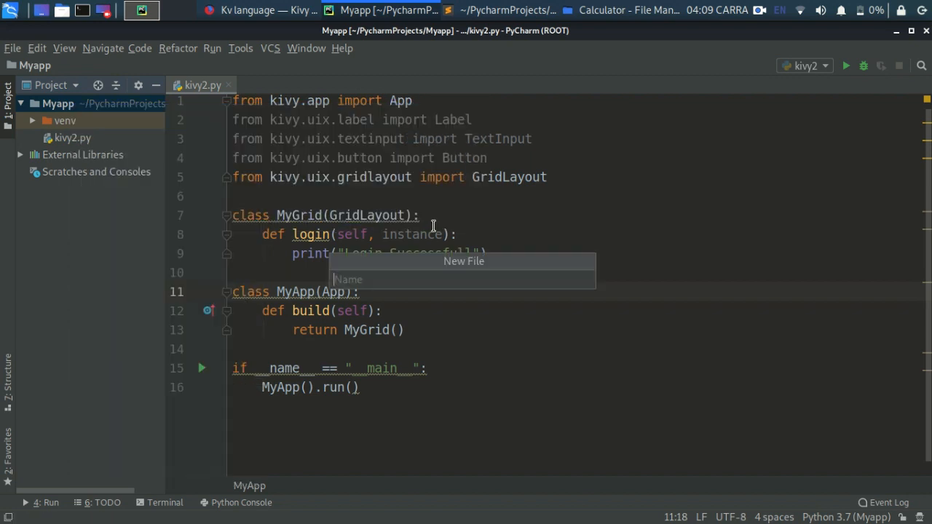
Create the empty file my.kv and return to the kivy2.py code.
{"action": "type", "text": "my"}
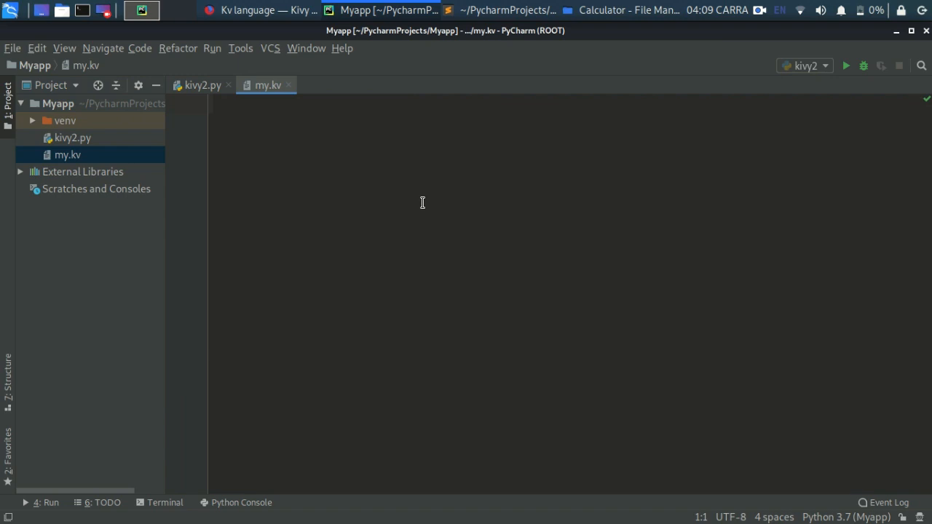
{"action": "left_click", "coordinate": [201, 85]}
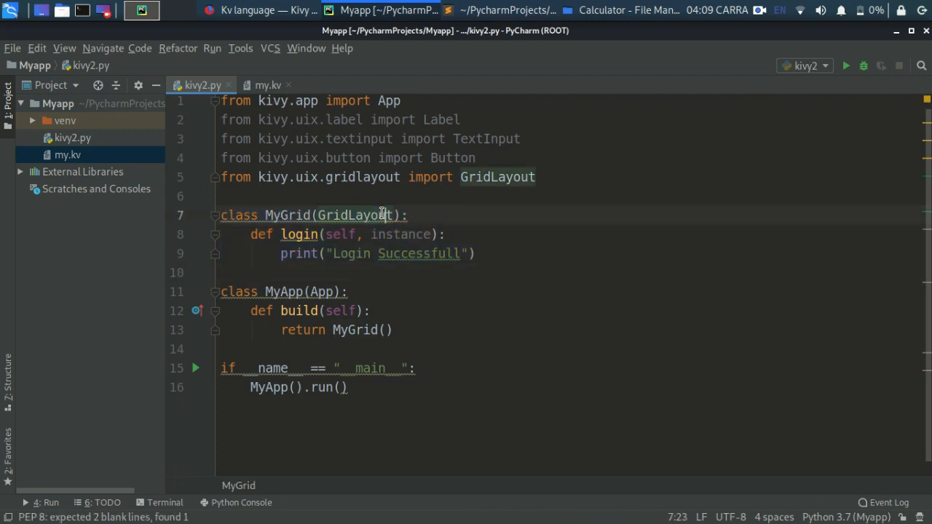
{"action": "left_click", "coordinate": [393, 254]}
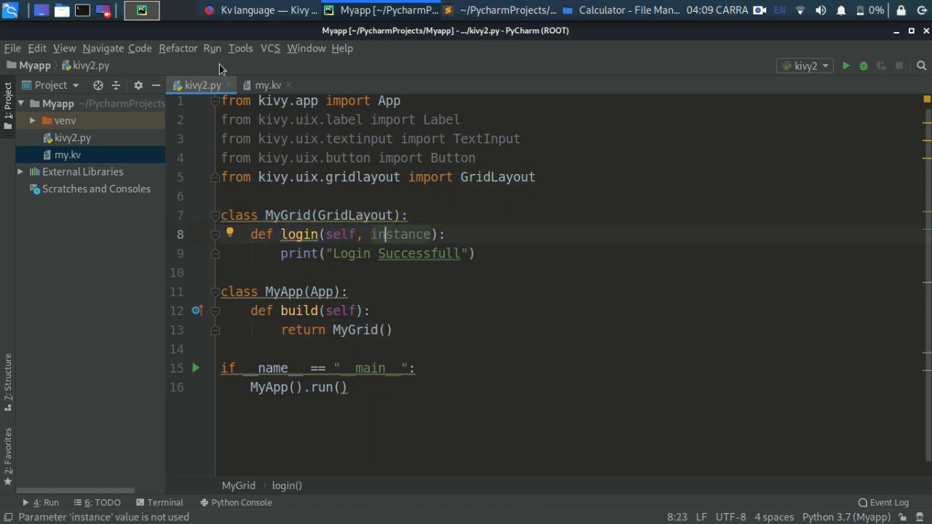
In my.kv, write a <MyGrid> rule holding an indented GridLayout entry.
{"action": "left_click", "coordinate": [267, 86]}
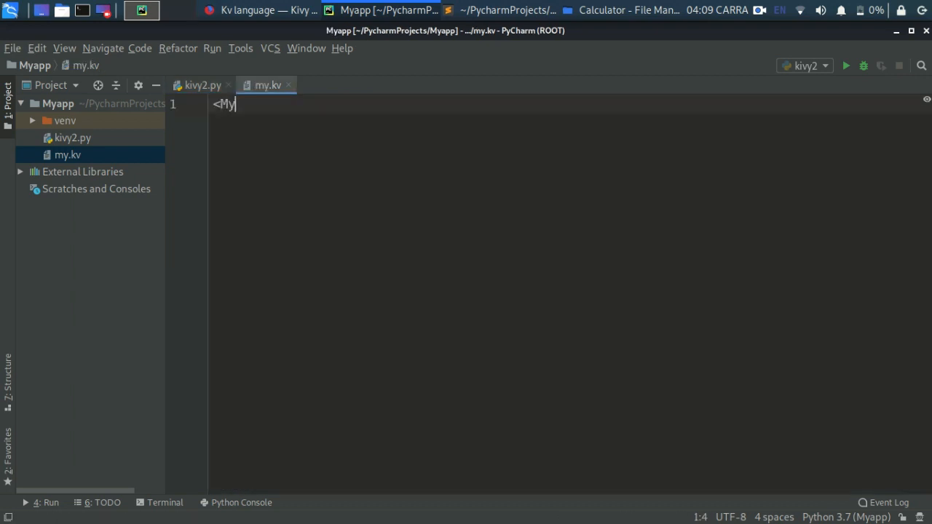
{"action": "type", "text": "Gr"}
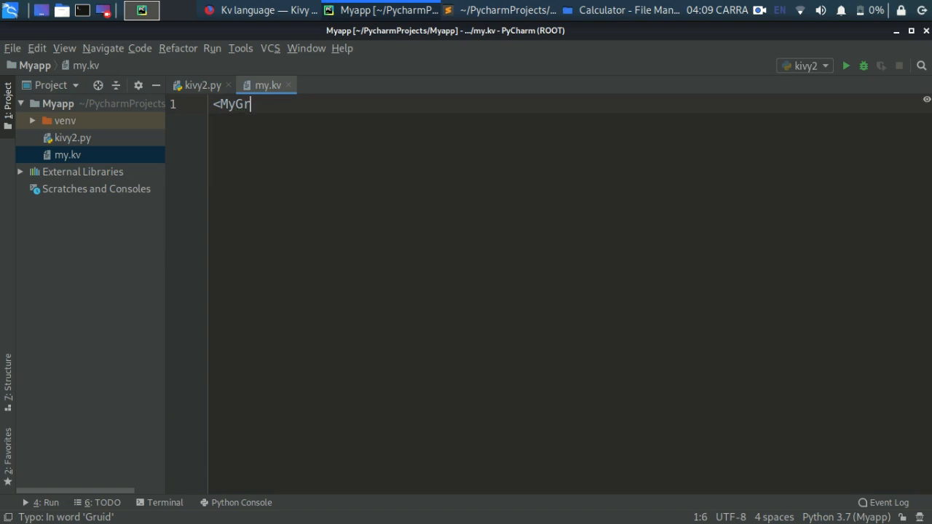
{"action": "type", "text": "id>:"}
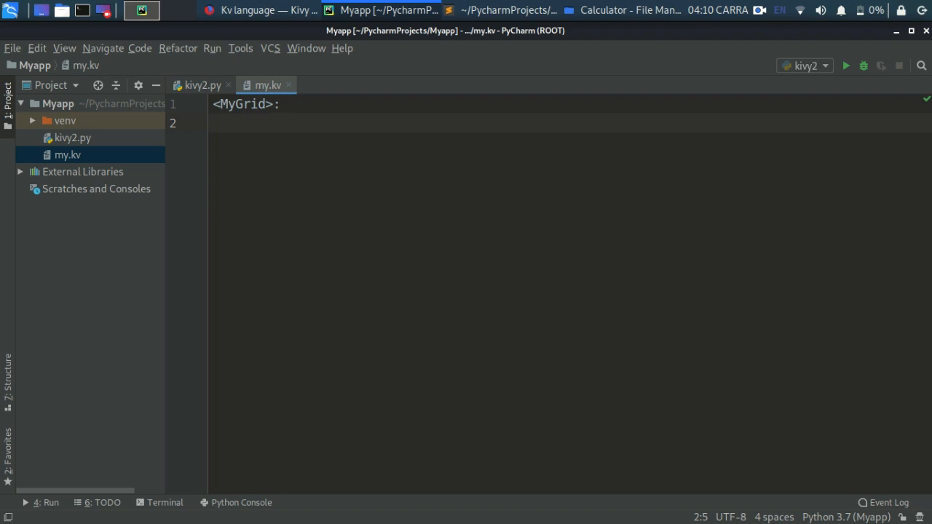
{"action": "type", "text": "GridLayout:"}
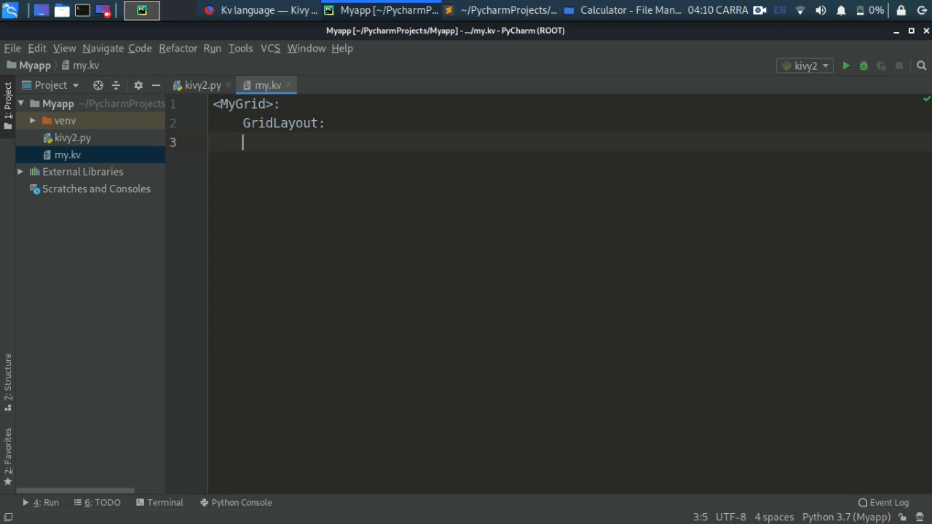
{"action": "key", "text": "Tab"}
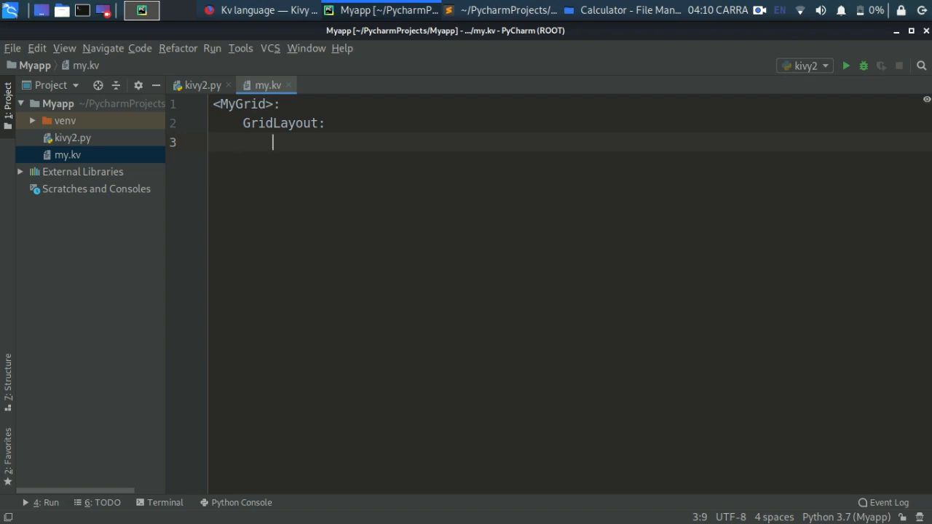
Give the outer GridLayout cols:1, nest a cols:2 GridLayout, and add a Label.
{"action": "type", "text": "vols"}
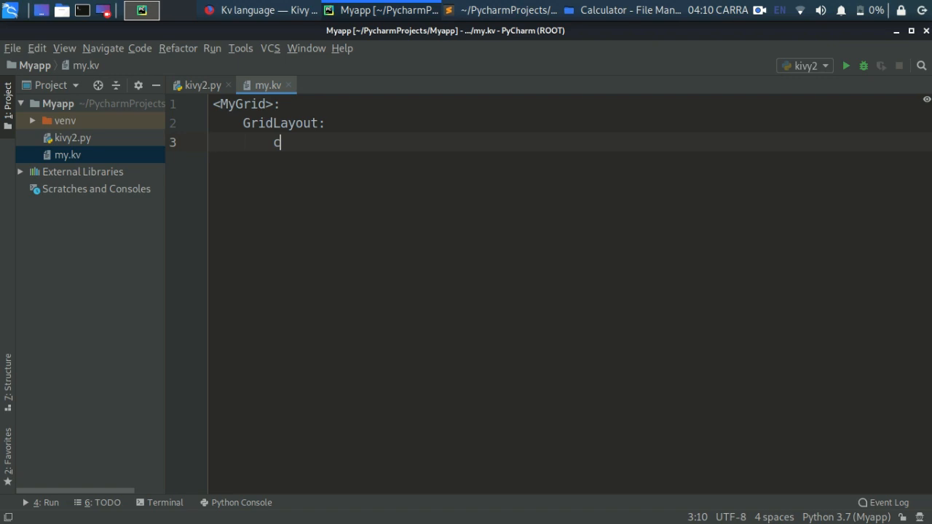
{"action": "type", "text": "ols:1"}
{"action": "type", "text": "G"}
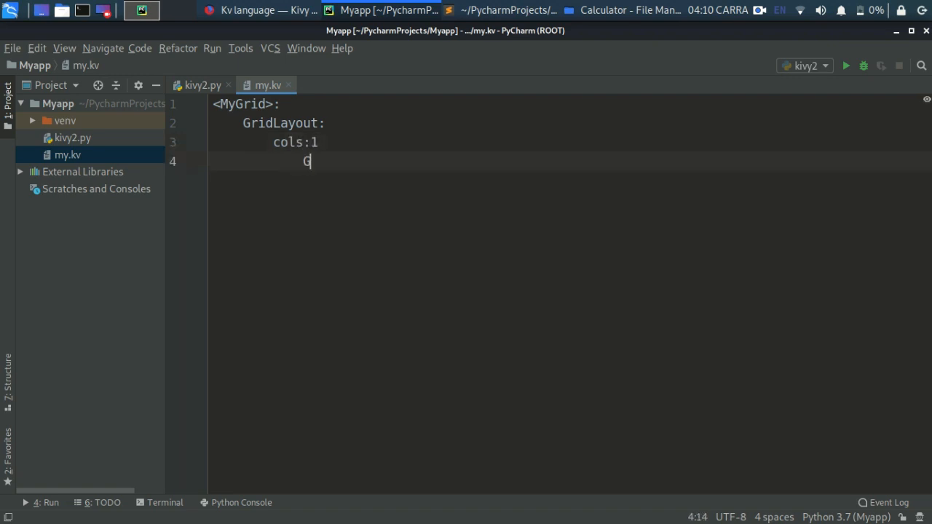
{"action": "type", "text": "ridLayo"}
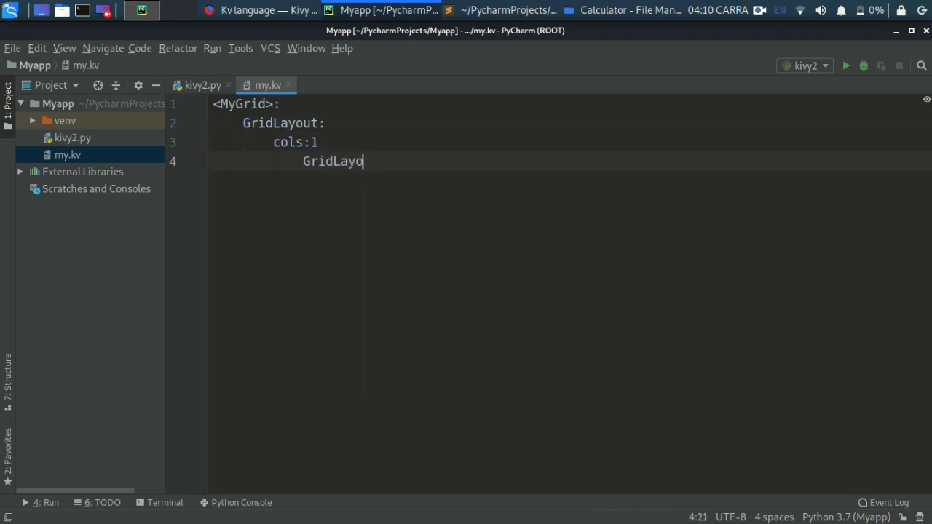
{"action": "type", "text": "ut:"}
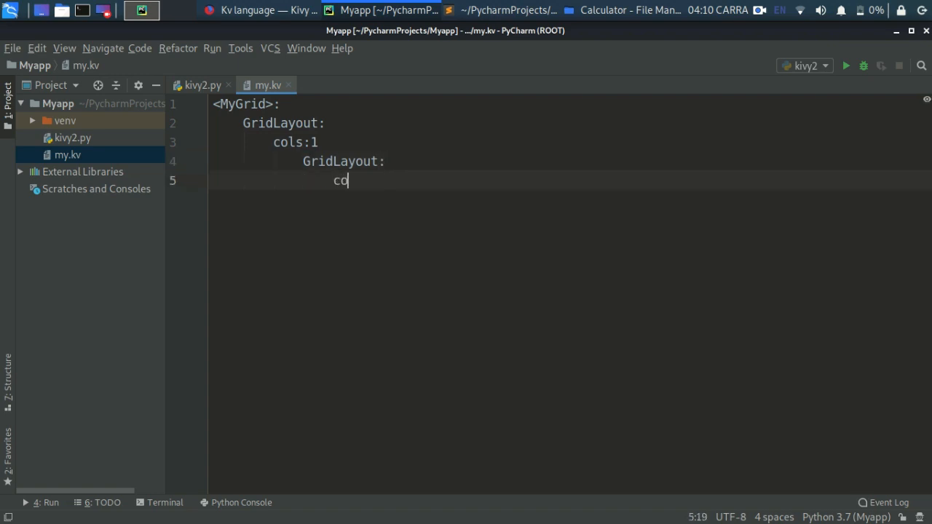
{"action": "type", "text": "ls:2"}
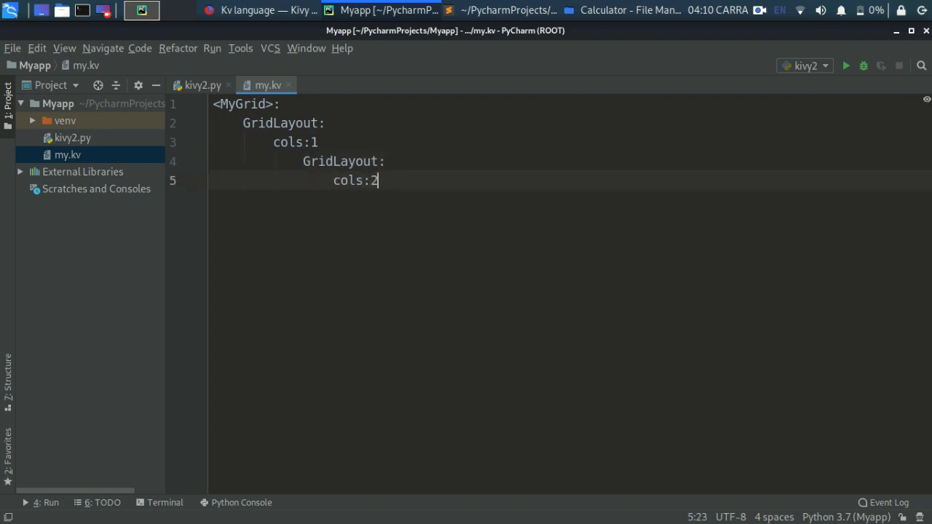
{"action": "key", "text": "enter"}
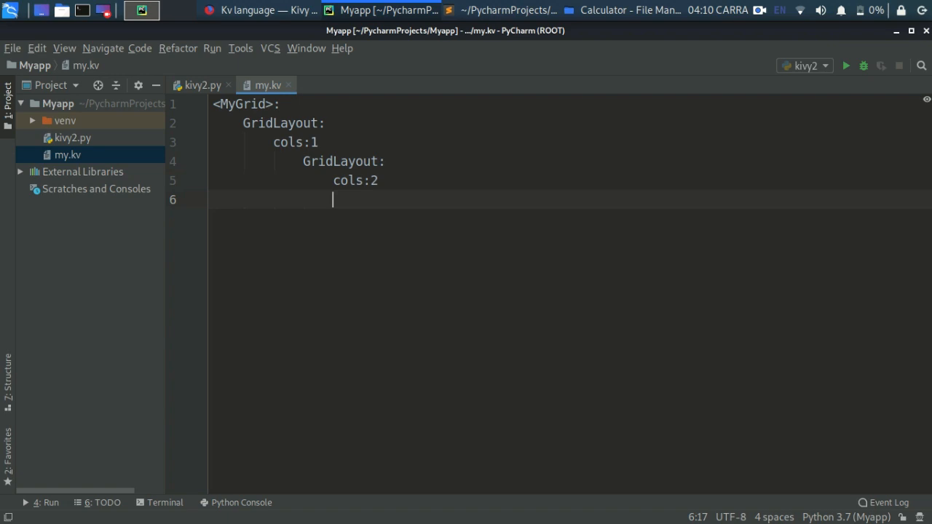
{"action": "type", "text": "Labe;"}
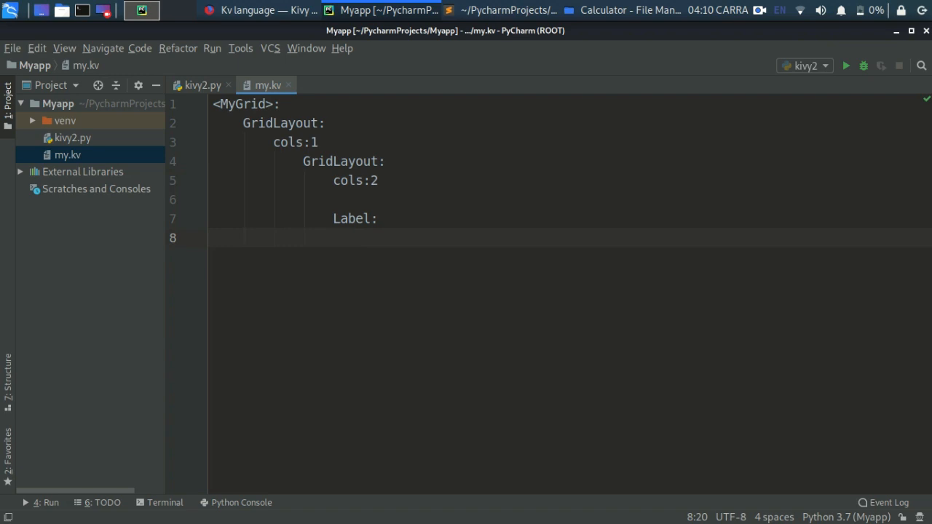
Set the Label's text to "Username".
{"action": "key", "text": "enter"}
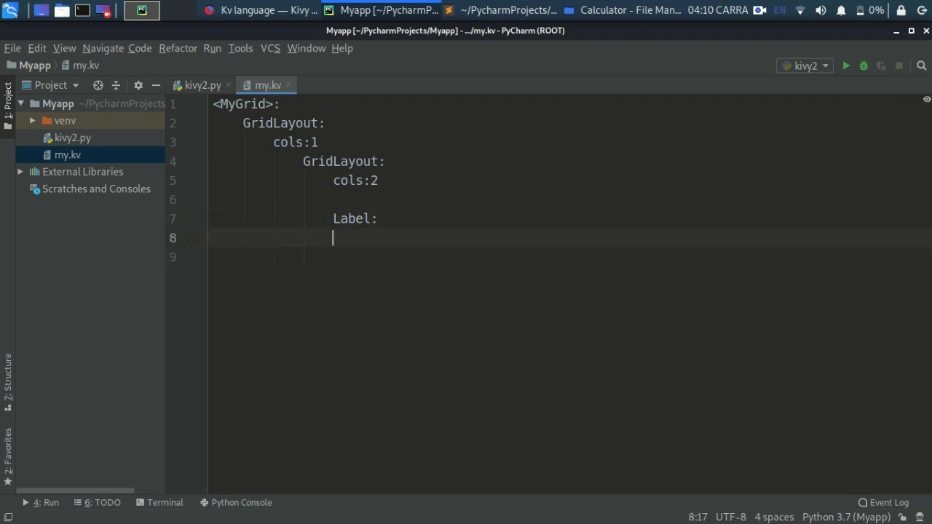
{"action": "type", "text": "text"}
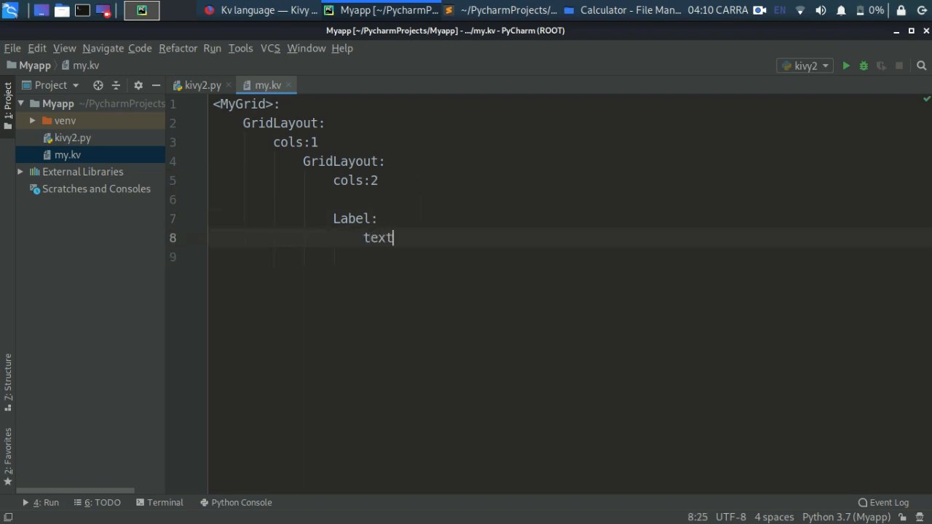
{"action": "type", "text": ":\"\""}
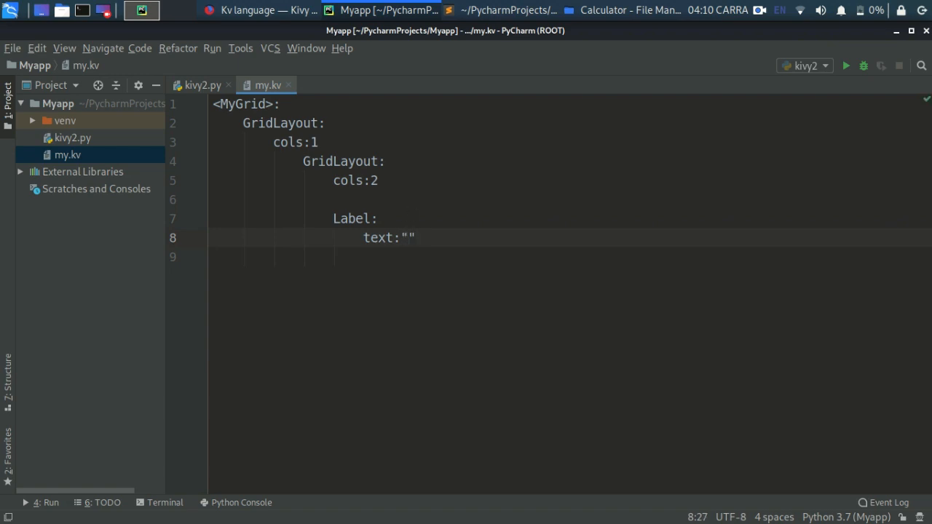
{"action": "type", "text": "Username"}
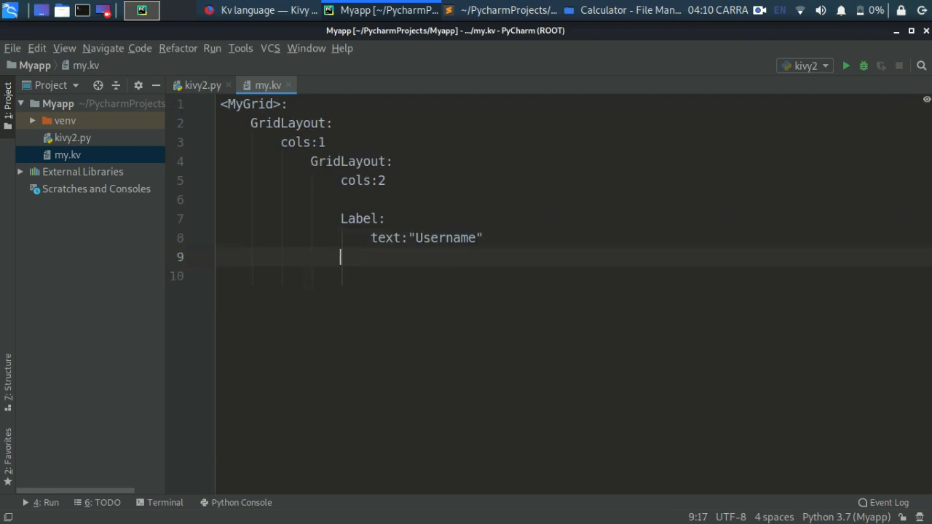
Add a TextInput beneath the label with multiline set to False.
{"action": "type", "text": "TextInput:"}
{"action": "left_click", "coordinate": [574, 276]}
{"action": "type", "text": "m"}
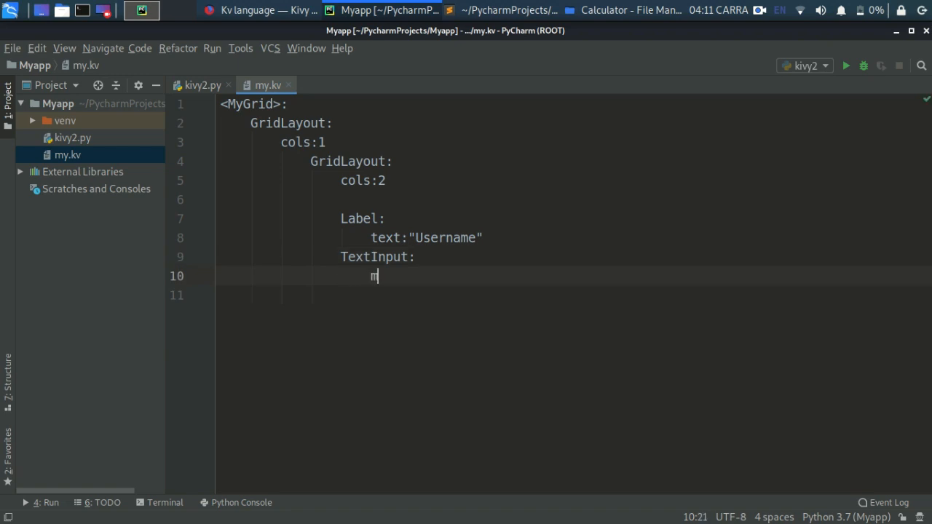
{"action": "type", "text": "ultilin"}
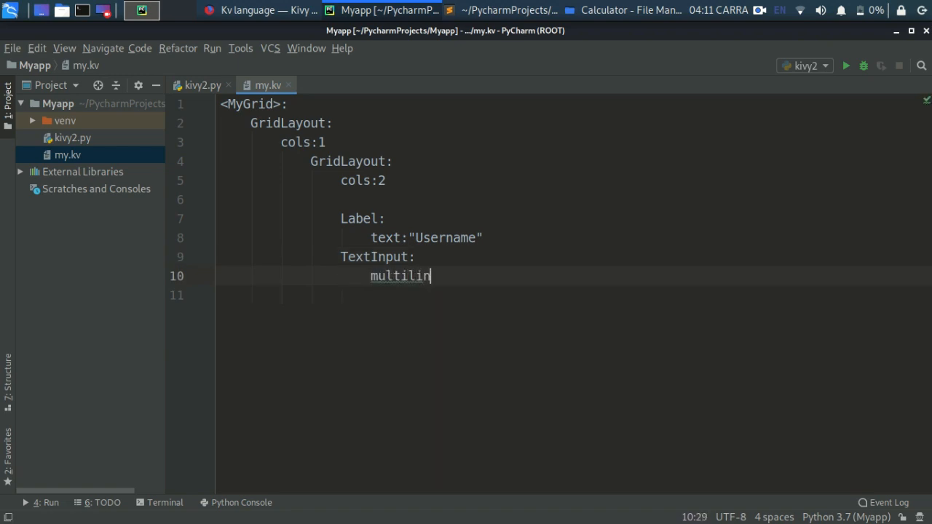
{"action": "type", "text": "es: Fakse"}
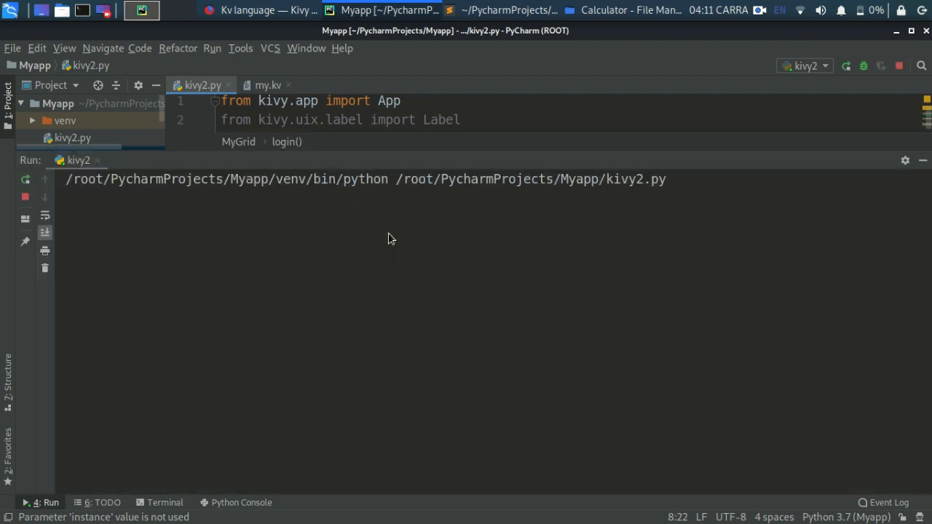
Review the kv-loading traceback in the Run panel and hide it.
{"action": "left_click", "coordinate": [846, 66]}
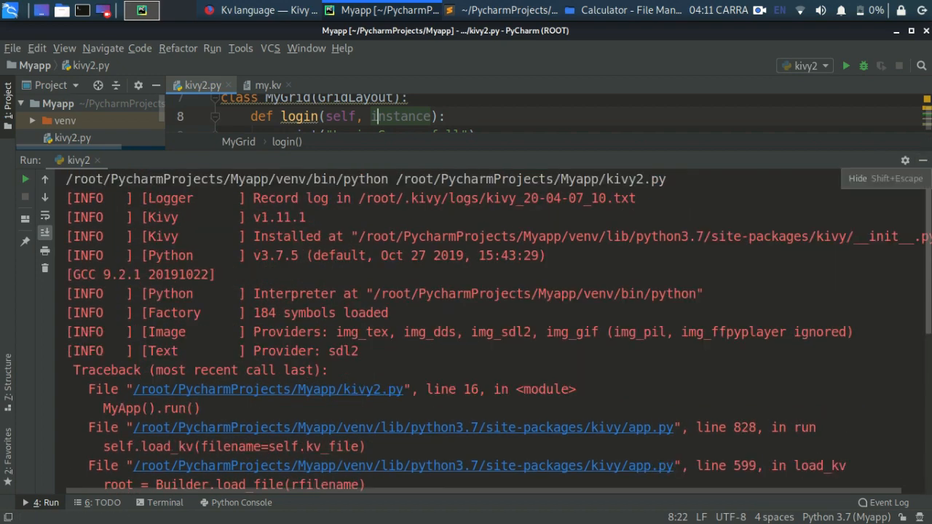
{"action": "scroll", "scroll_direction": "down", "scroll_amount": 3}
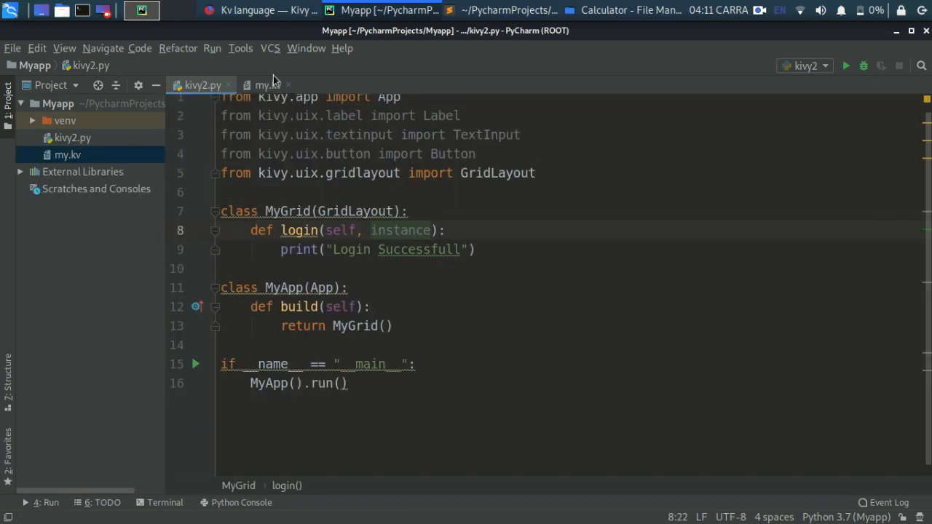
Duplicate the Label/TextInput block and change the copy's text to "Password:".
{"action": "left_click", "coordinate": [267, 85]}
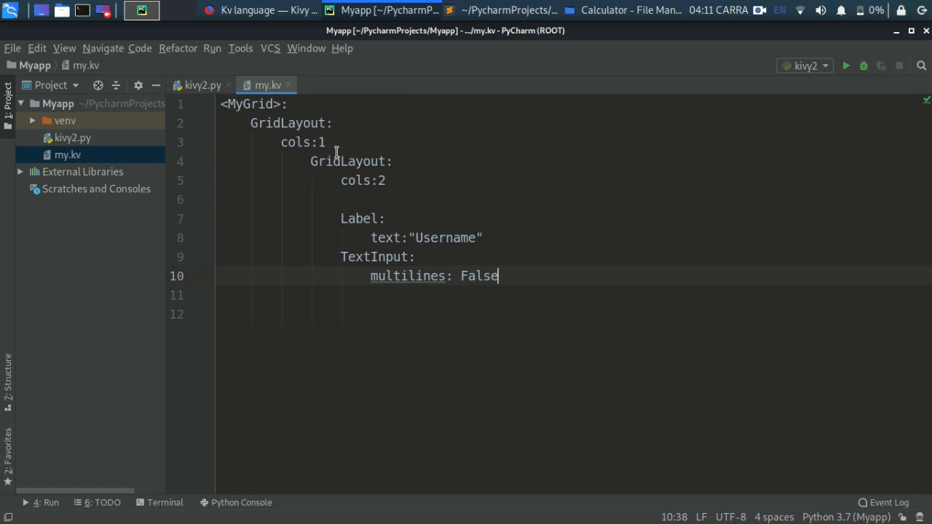
{"action": "left_click", "coordinate": [416, 257]}
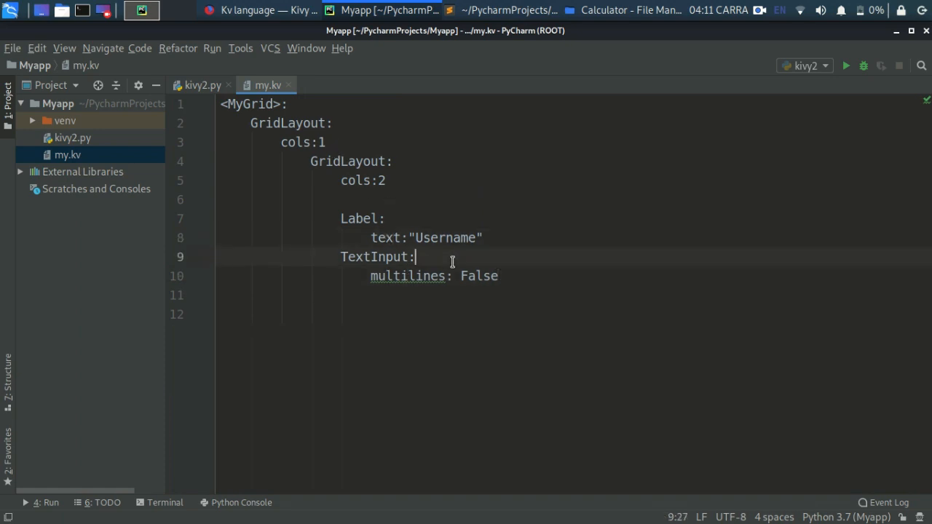
{"action": "left_click", "coordinate": [517, 276]}
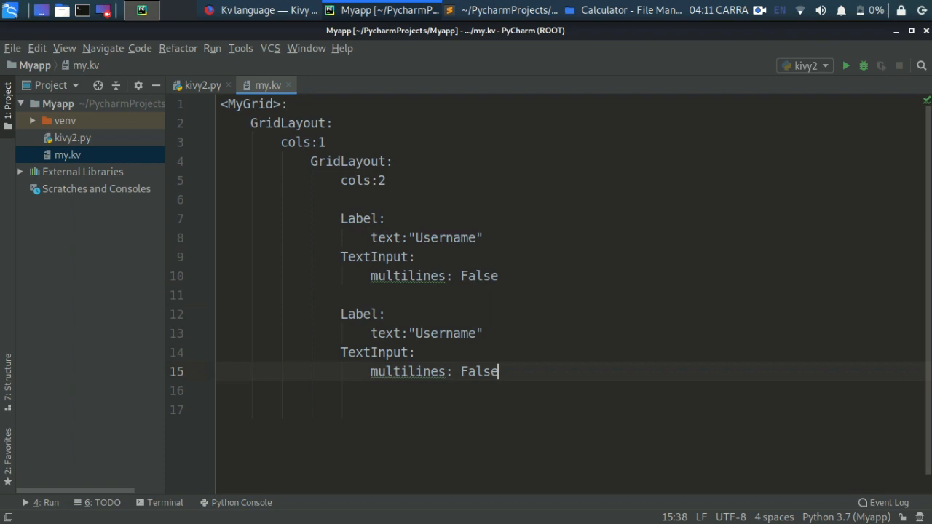
{"action": "double_click", "coordinate": [444, 333]}
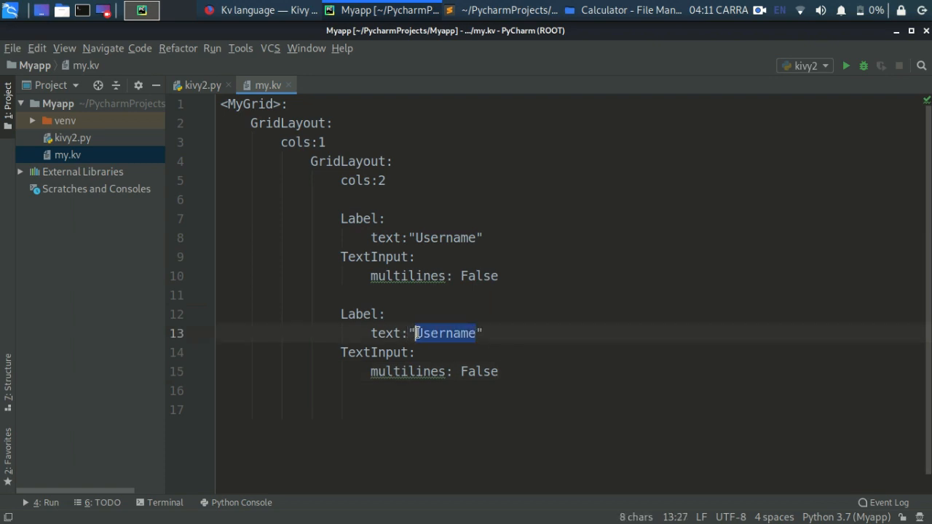
{"action": "key", "text": "Delete"}
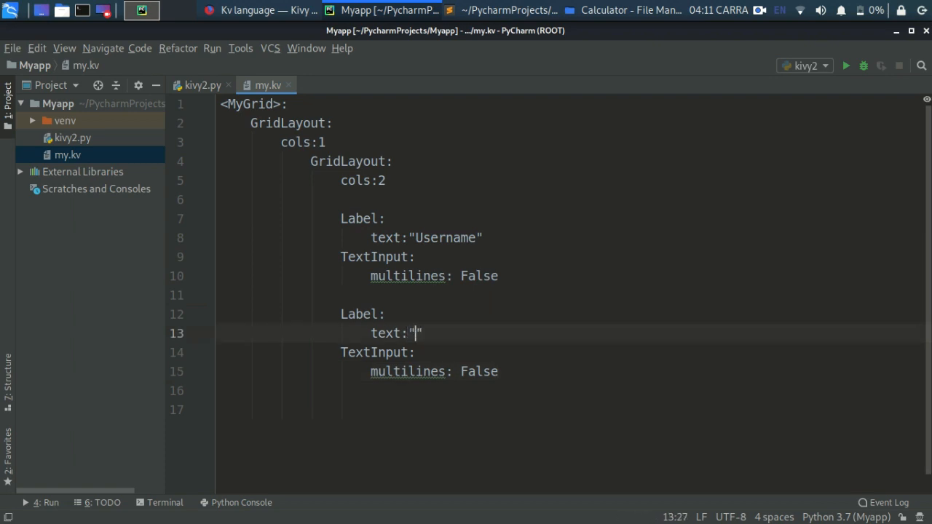
{"action": "type", "text": "Passw"}
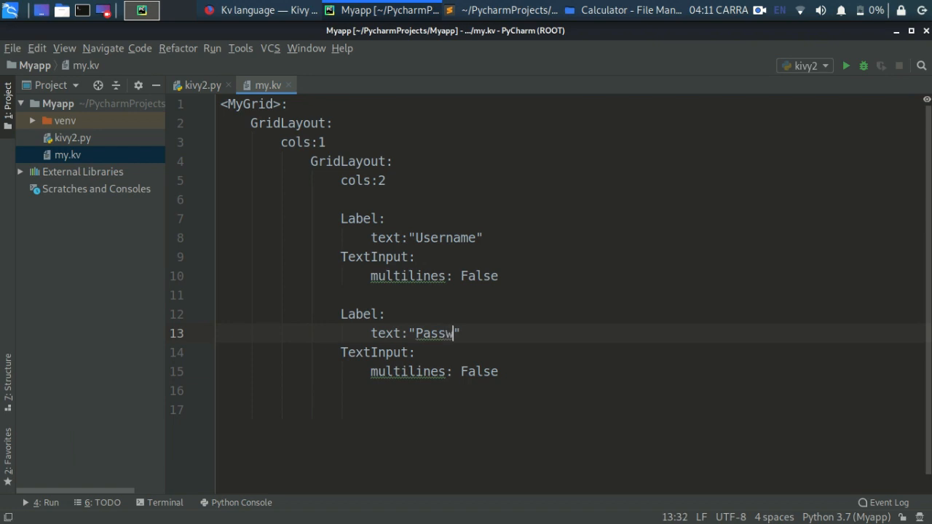
{"action": "type", "text": "ord:"}
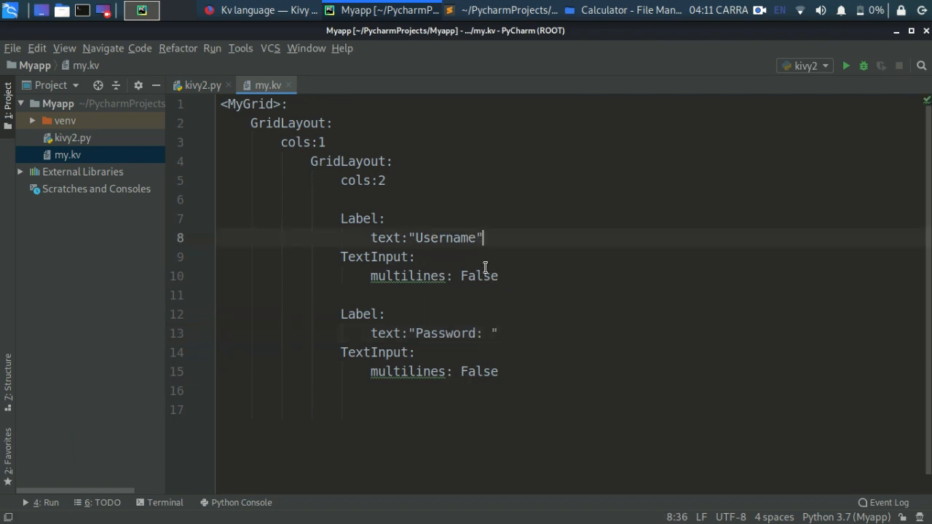
Append a colon to the Username label and add a new line at the file's end.
{"action": "type", "text": ":"}
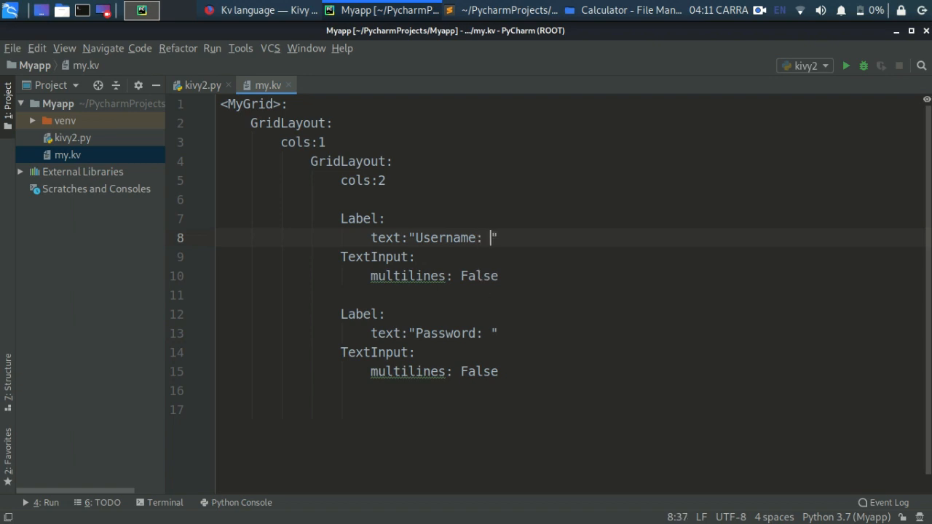
{"action": "mouse_move", "coordinate": [476, 197]}
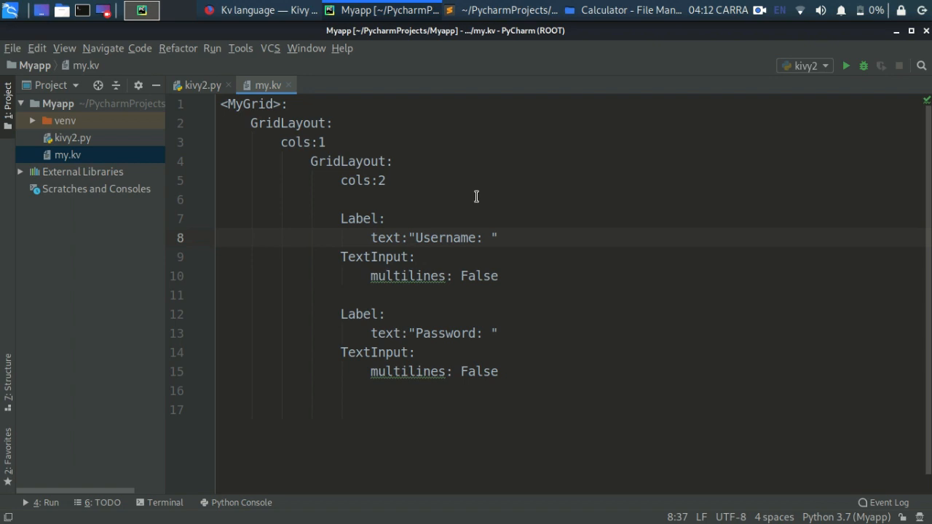
{"action": "left_click", "coordinate": [492, 237]}
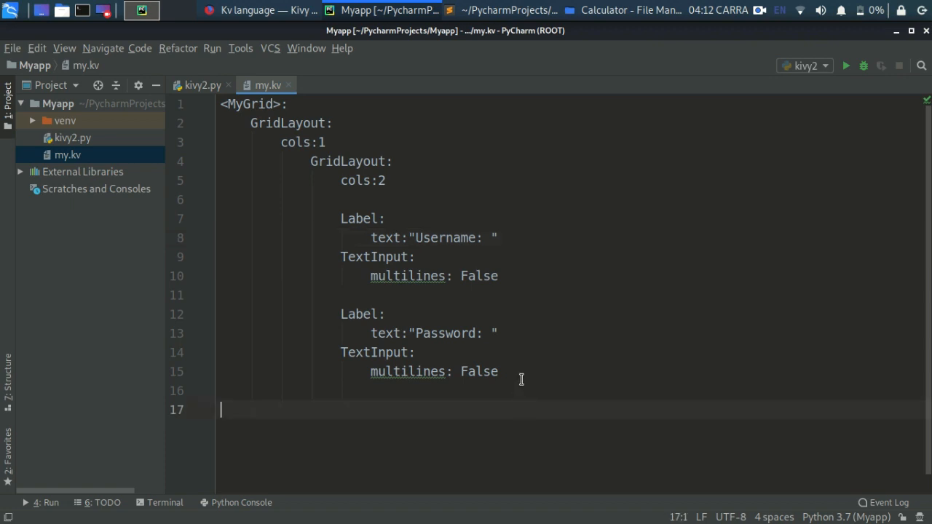
{"action": "left_click", "coordinate": [499, 371]}
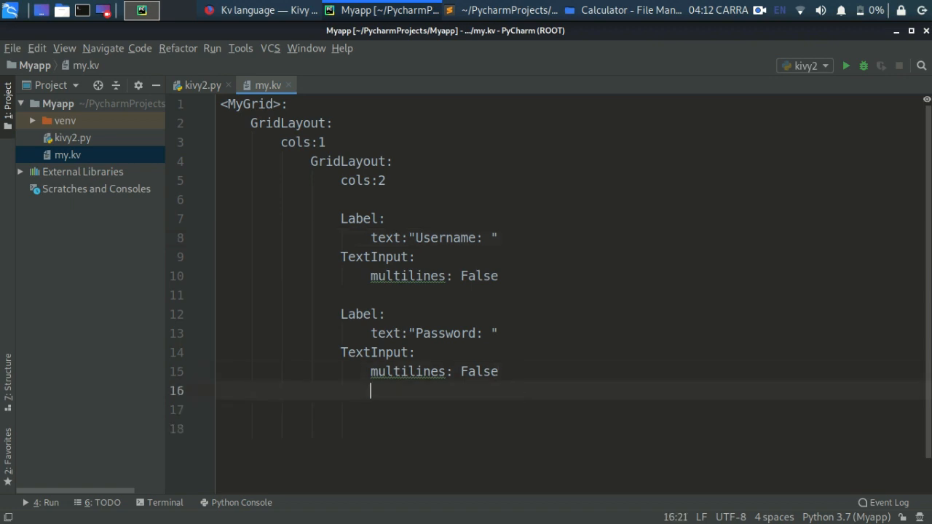
{"action": "key", "text": "enter"}
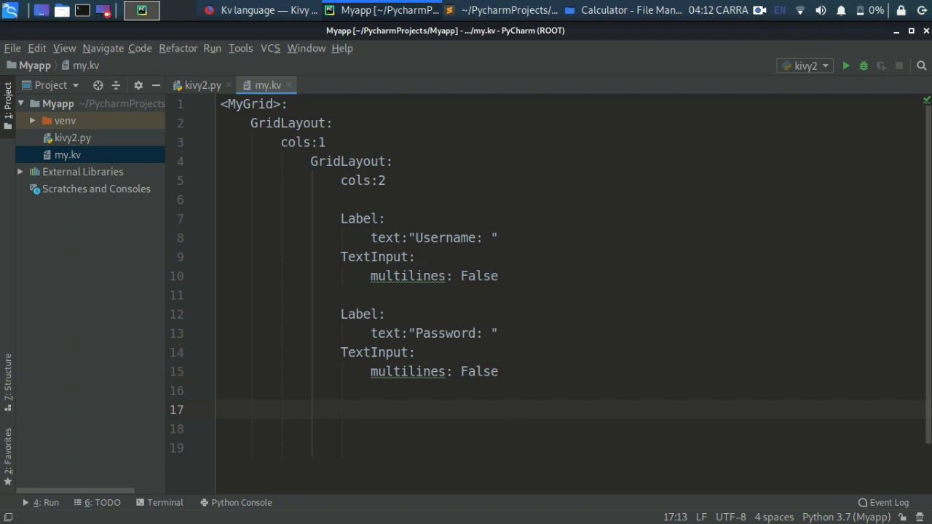
Add a Button with text "Login" at the end of my.kv.
{"action": "type", "text": "Button:"}
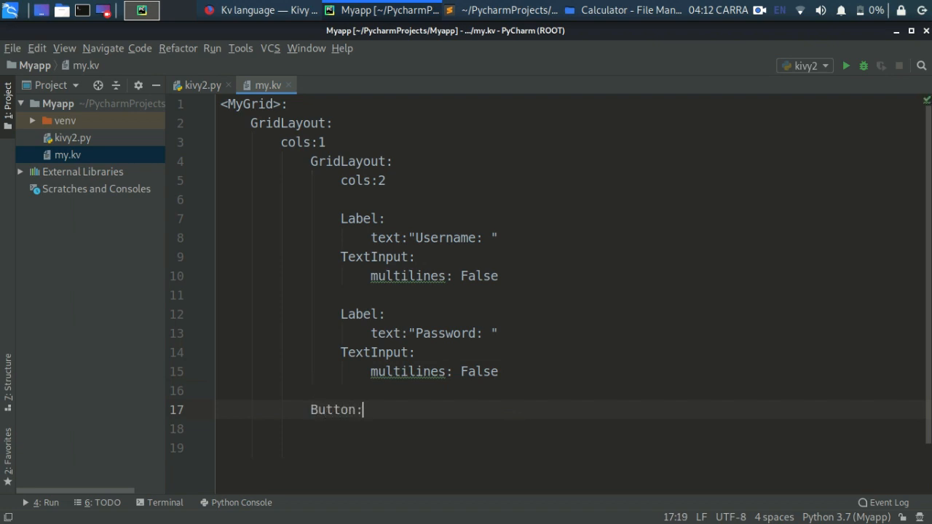
{"action": "type", "text": "text"}
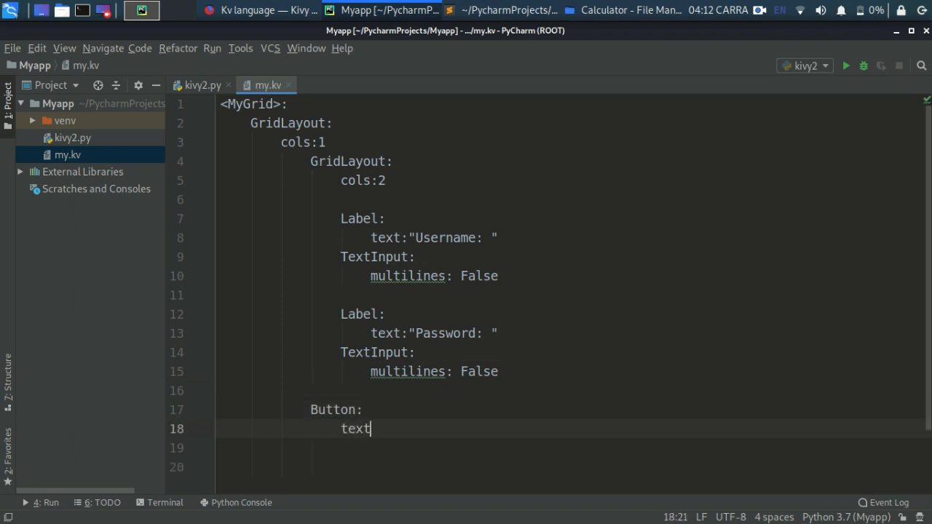
{"action": "type", "text": ":\""}
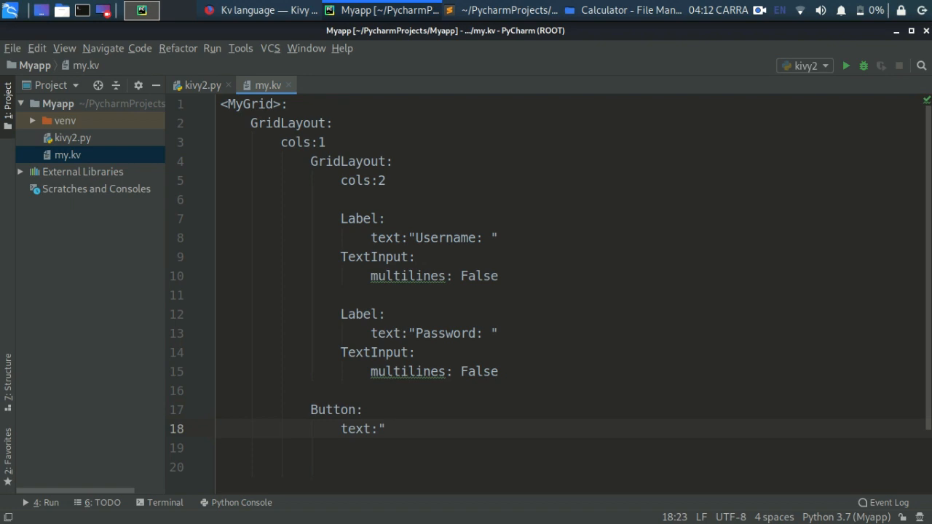
{"action": "type", "text": "Login\""}
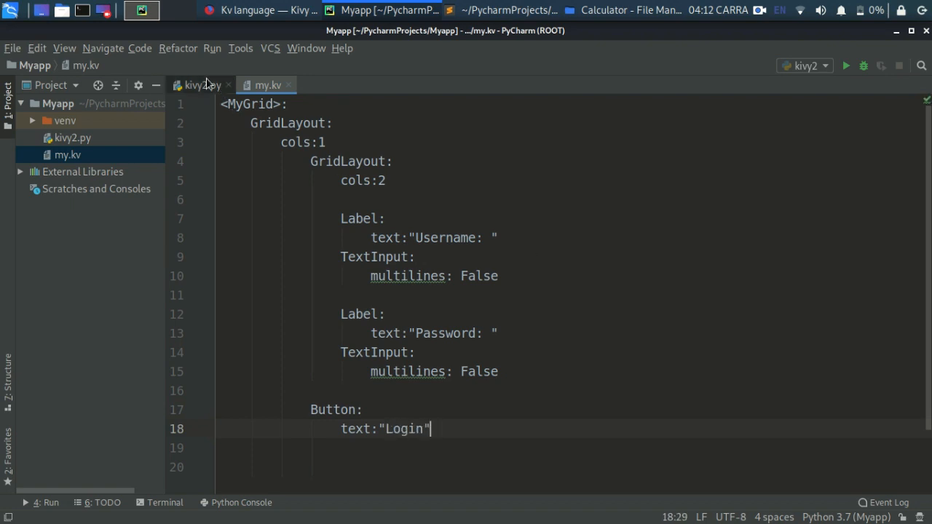
{"action": "left_click", "coordinate": [201, 86]}
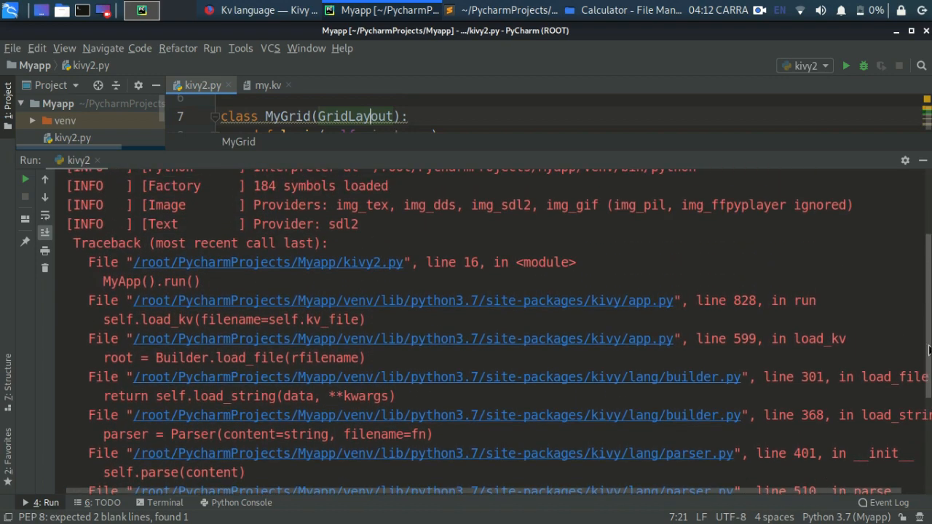
Leave the failed-run traceback and reopen my.kv to review the layout.
{"action": "double_click", "coordinate": [335, 330]}
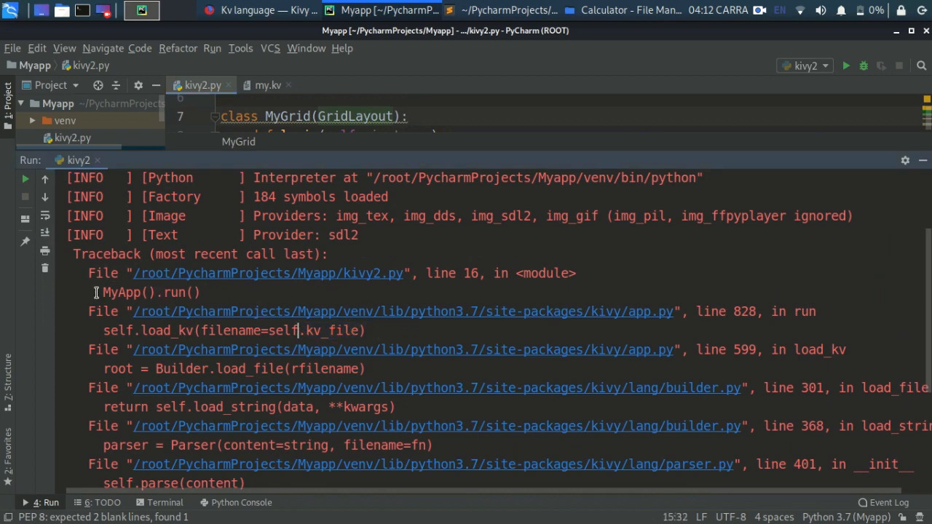
{"action": "left_click", "coordinate": [268, 85]}
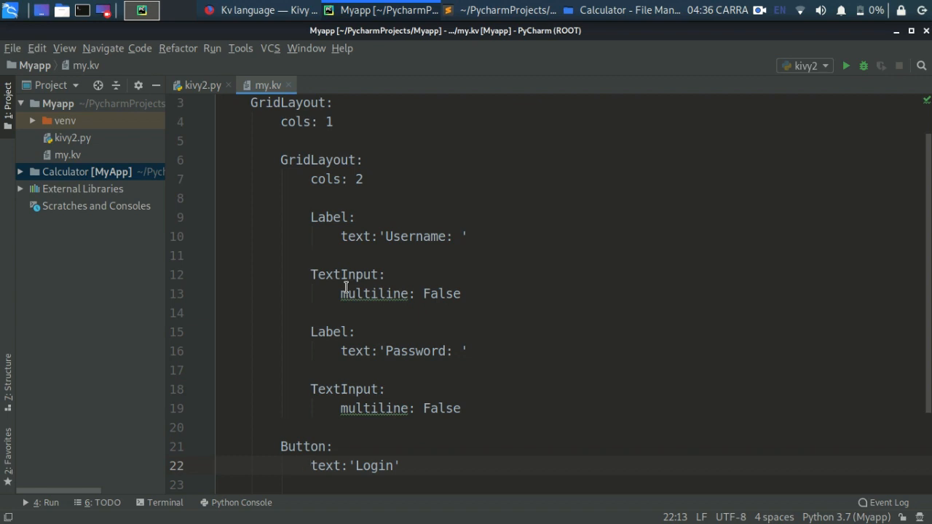
Scroll to the top of my.kv and run kivy2 to view the login form.
{"action": "left_click", "coordinate": [310, 466]}
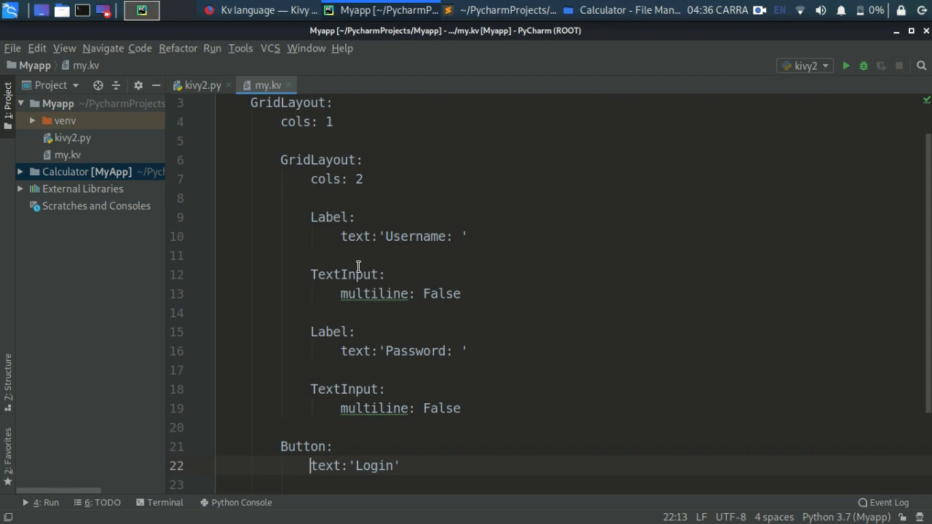
{"action": "scroll", "scroll_direction": "up", "scroll_amount": 3}
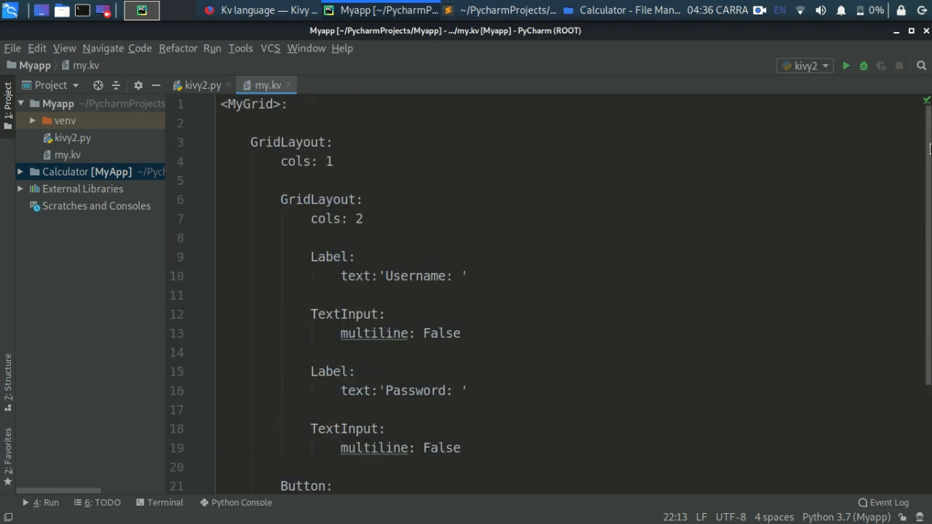
{"action": "left_click", "coordinate": [202, 85]}
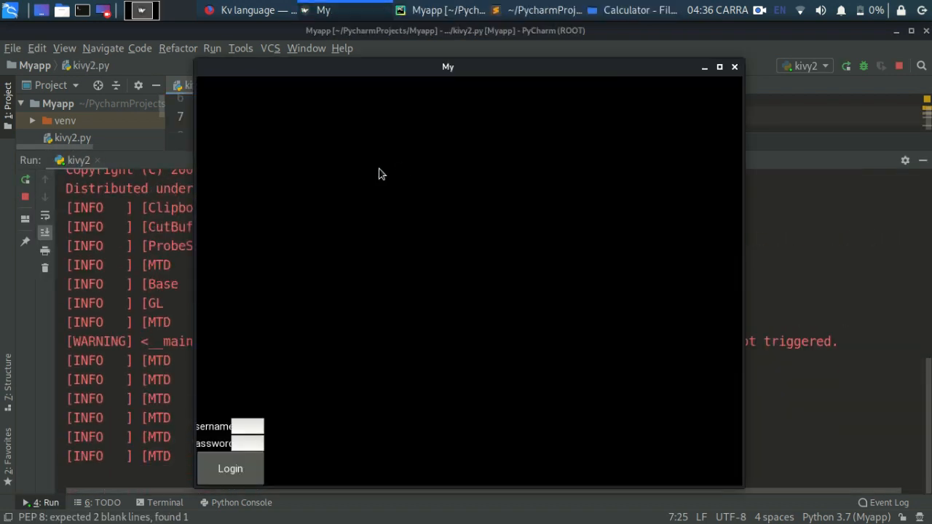
{"action": "mouse_move", "coordinate": [258, 448]}
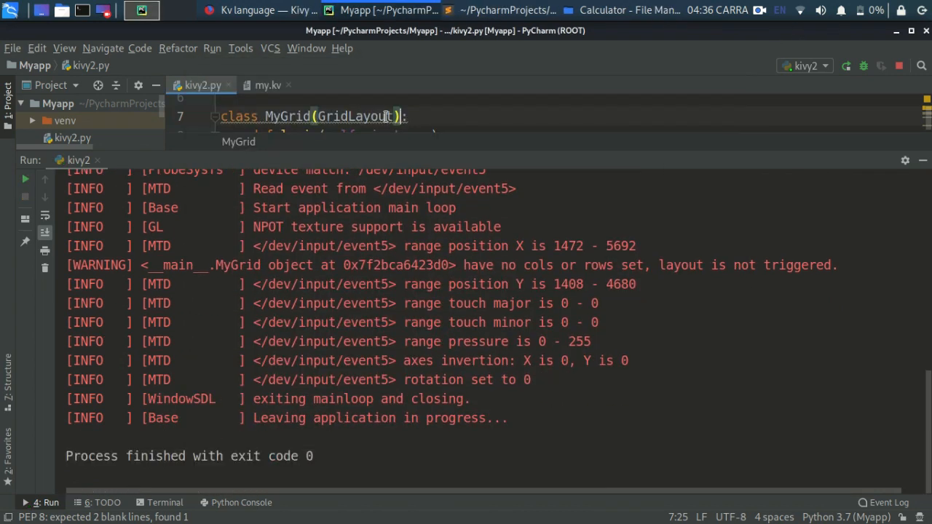
Switch back to the my.kv layout file to edit the outer GridLayout.
{"action": "left_click", "coordinate": [268, 85]}
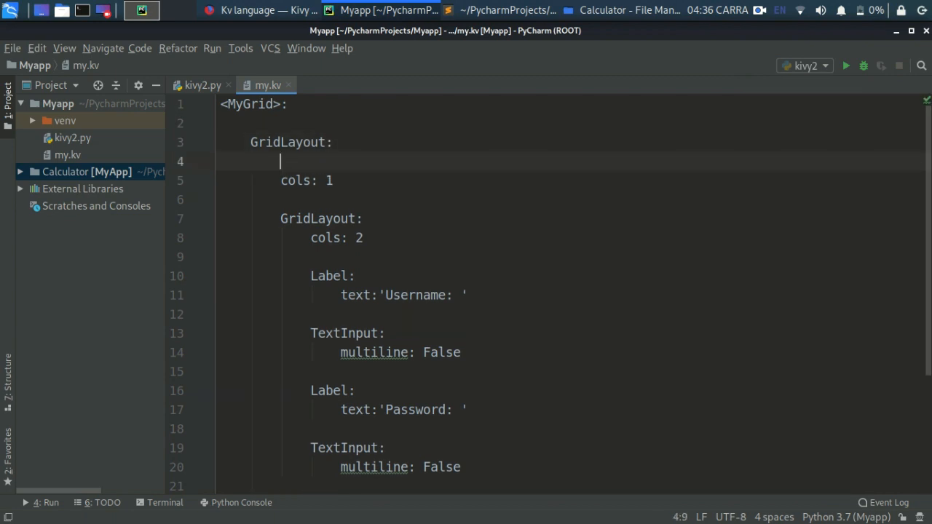
Add 'size: root.width, root.height' to the outer GridLayout, then return to kivy2.py.
{"action": "type", "text": "si"}
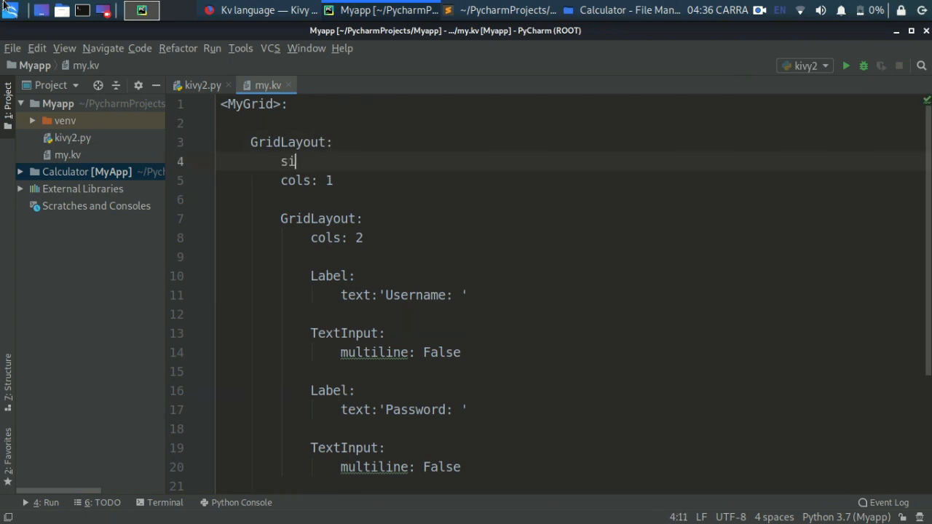
{"action": "left_click", "coordinate": [9, 11]}
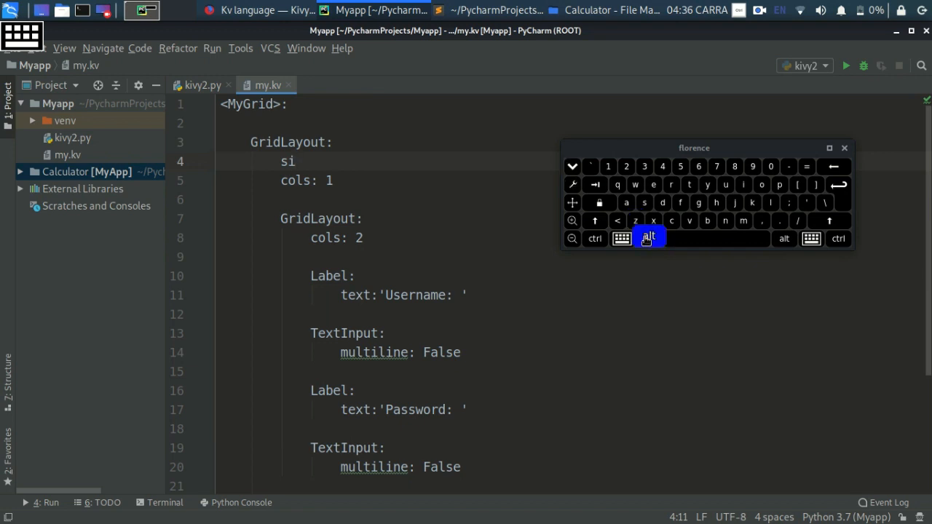
{"action": "type", "text": "ze:"}
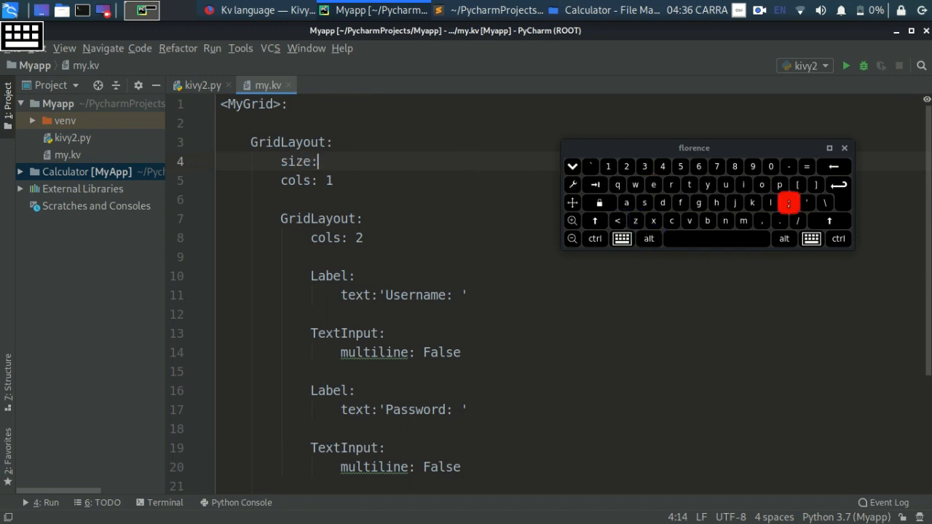
{"action": "type", "text": "root.wod"}
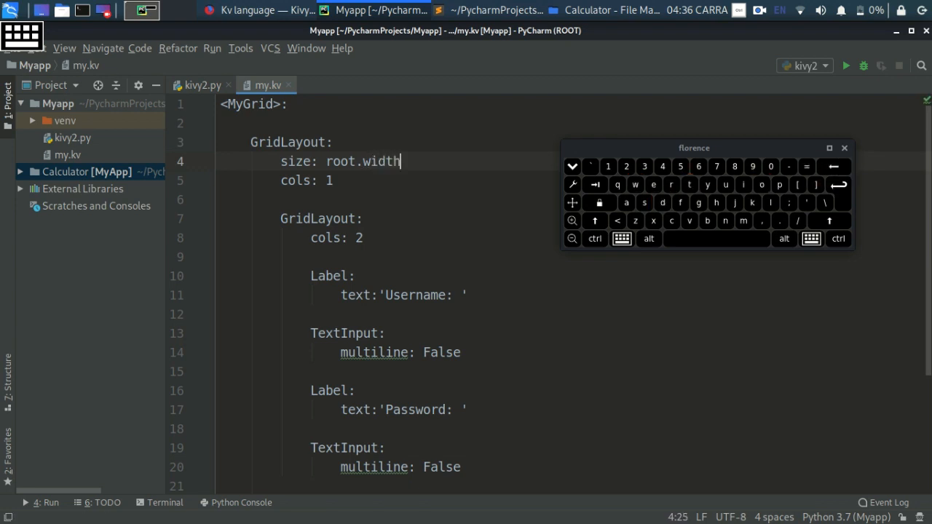
{"action": "type", "text": ", root"}
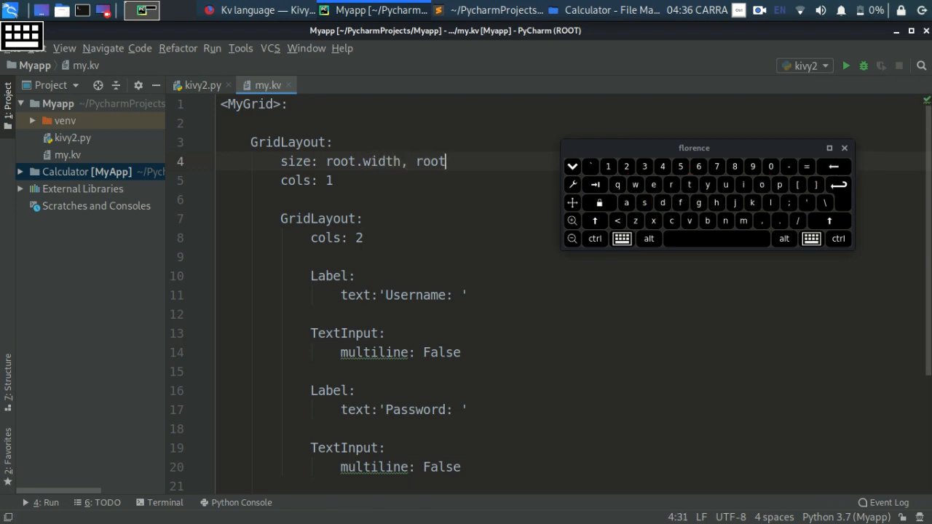
{"action": "type", "text": ".height"}
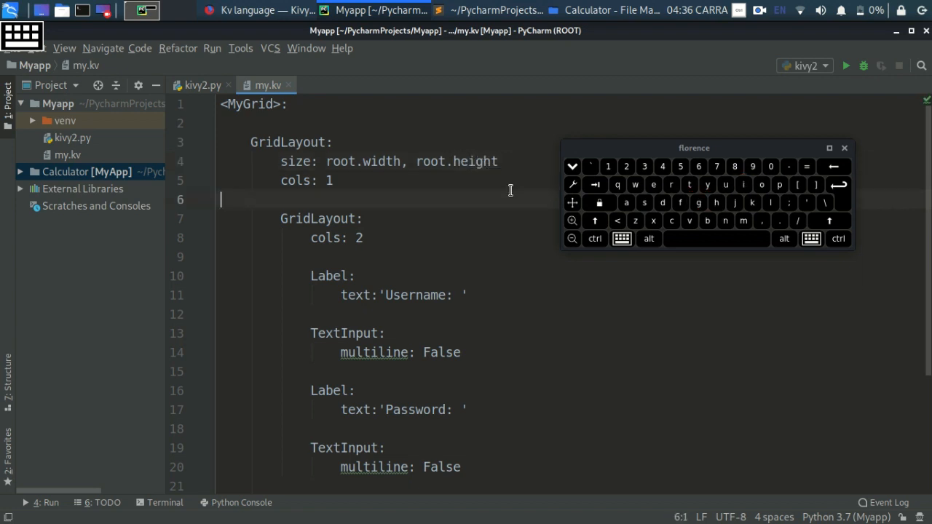
{"action": "left_click", "coordinate": [201, 86]}
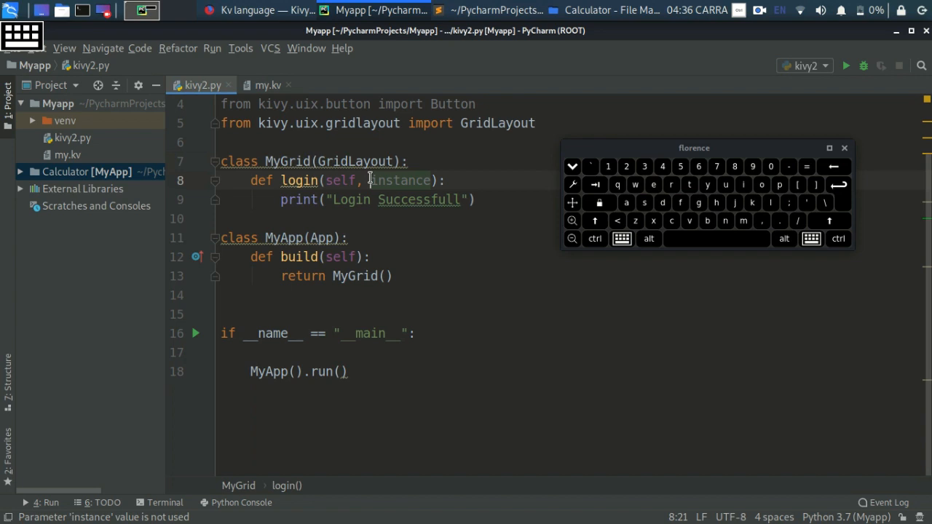
{"action": "left_click", "coordinate": [846, 65]}
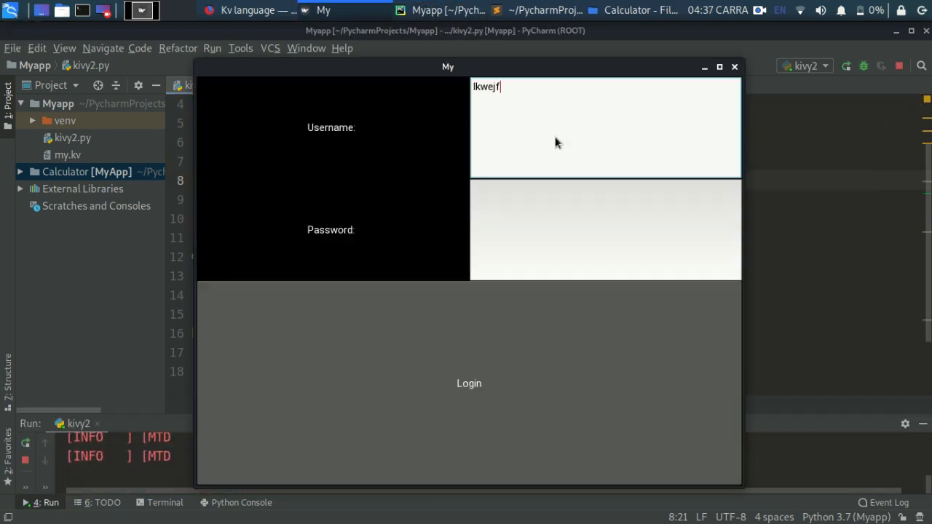
{"action": "type", "text": "ewsdf"}
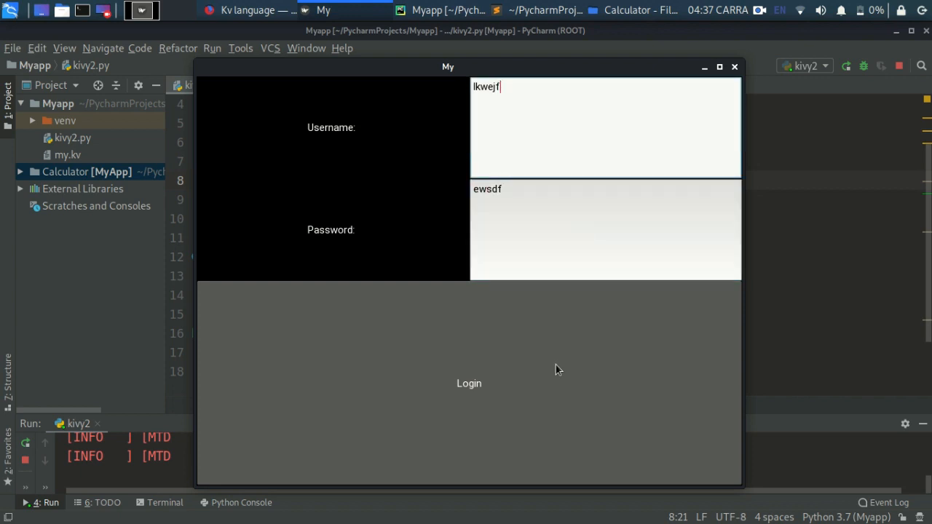
{"action": "left_click", "coordinate": [734, 66]}
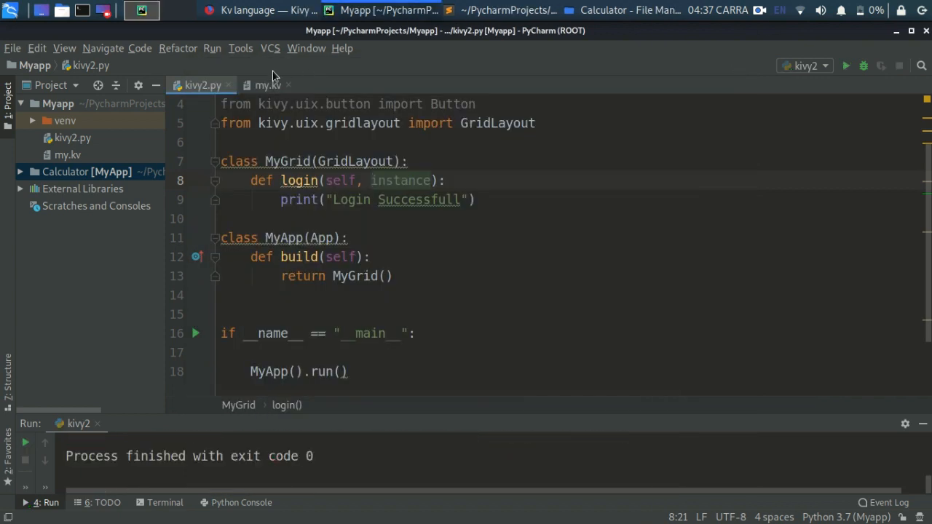
Reopen my.kv and scroll through the full-size grid and Username/Password inputs.
{"action": "left_click", "coordinate": [267, 85]}
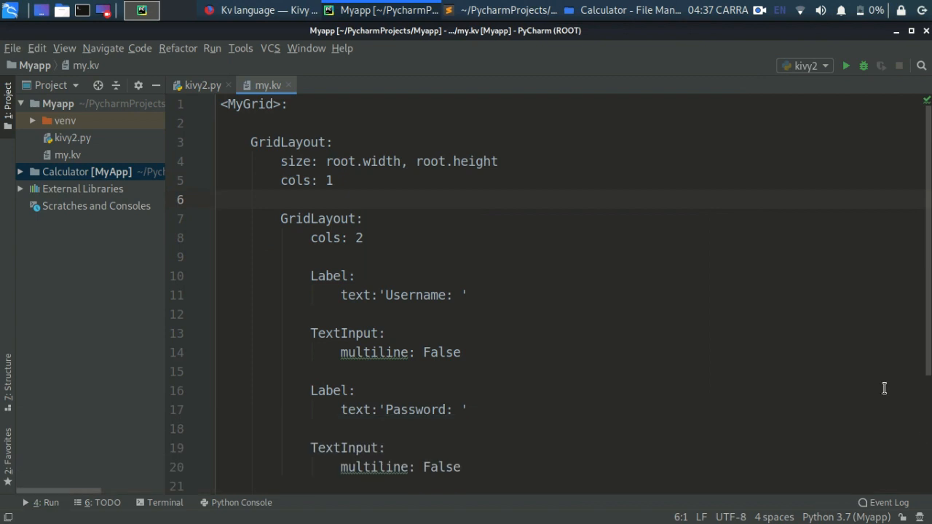
{"action": "mouse_move", "coordinate": [923, 322]}
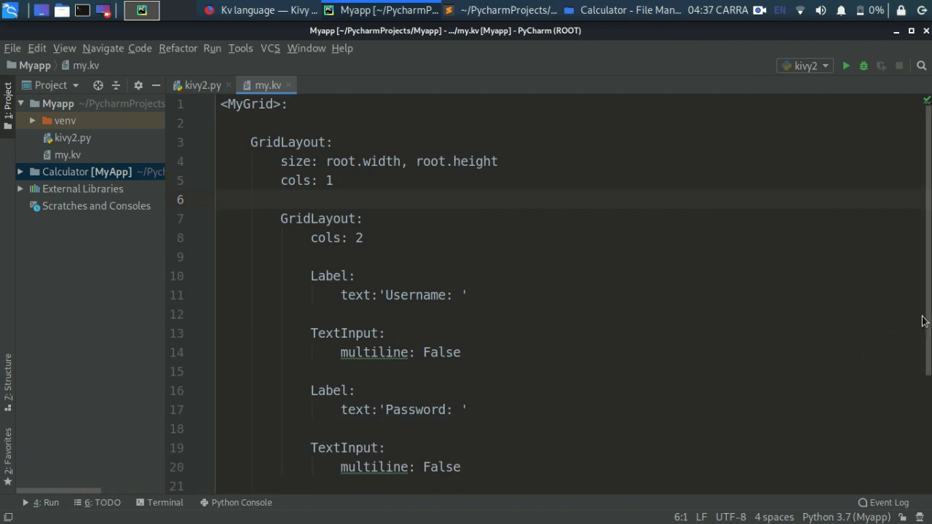
{"action": "scroll", "scroll_direction": "down", "scroll_amount": 3}
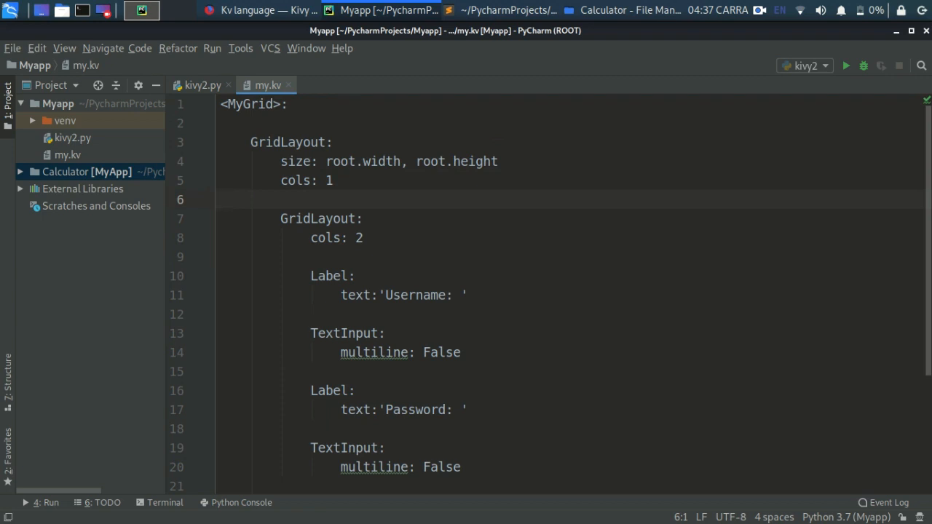
{"action": "scroll", "scroll_direction": "down", "scroll_amount": 3}
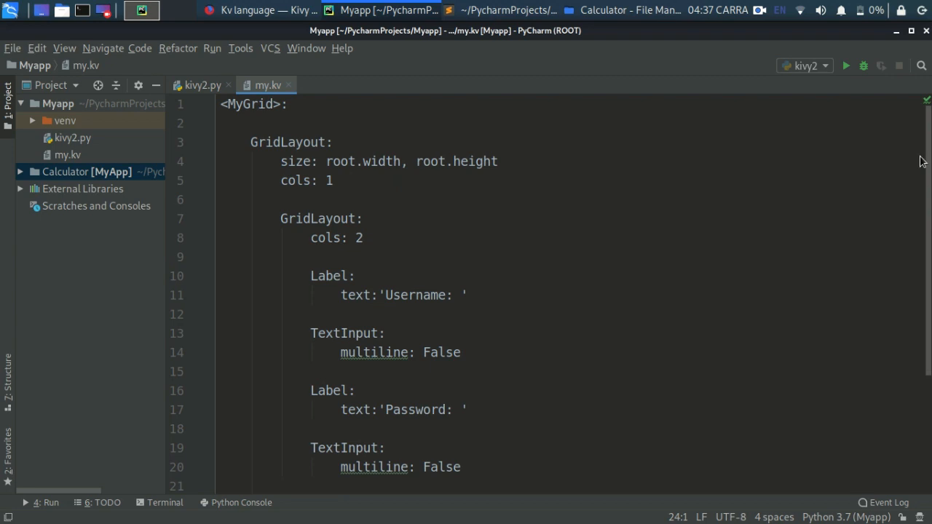
{"action": "mouse_move", "coordinate": [579, 326]}
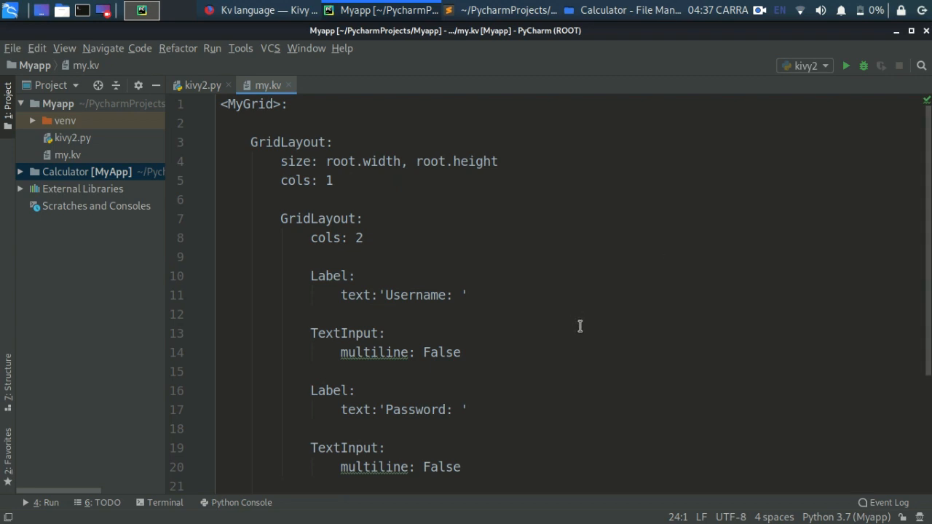